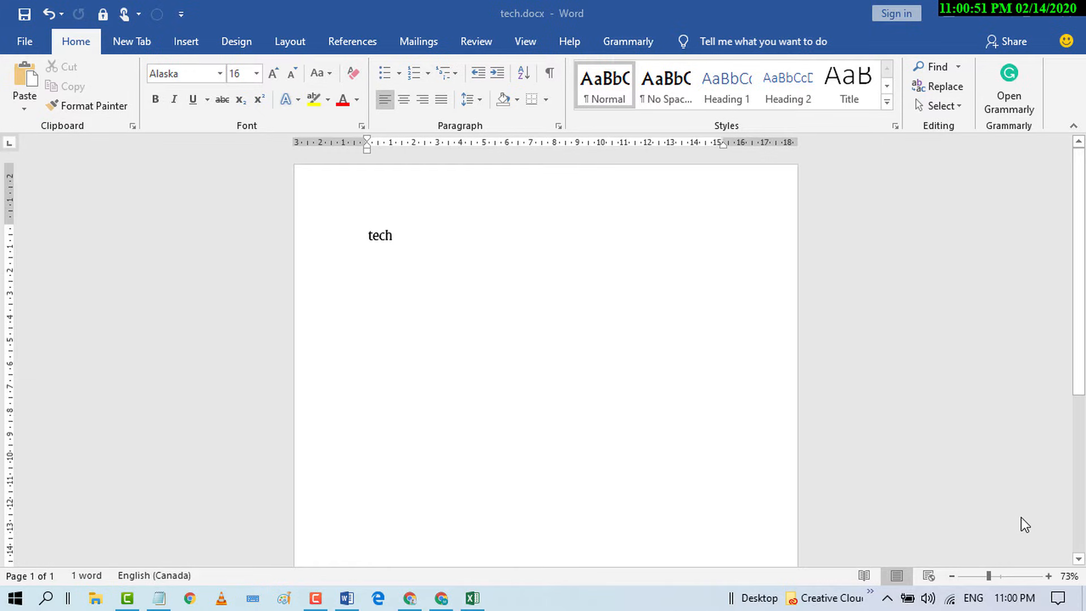
pyautogui.moveTo(818, 474)
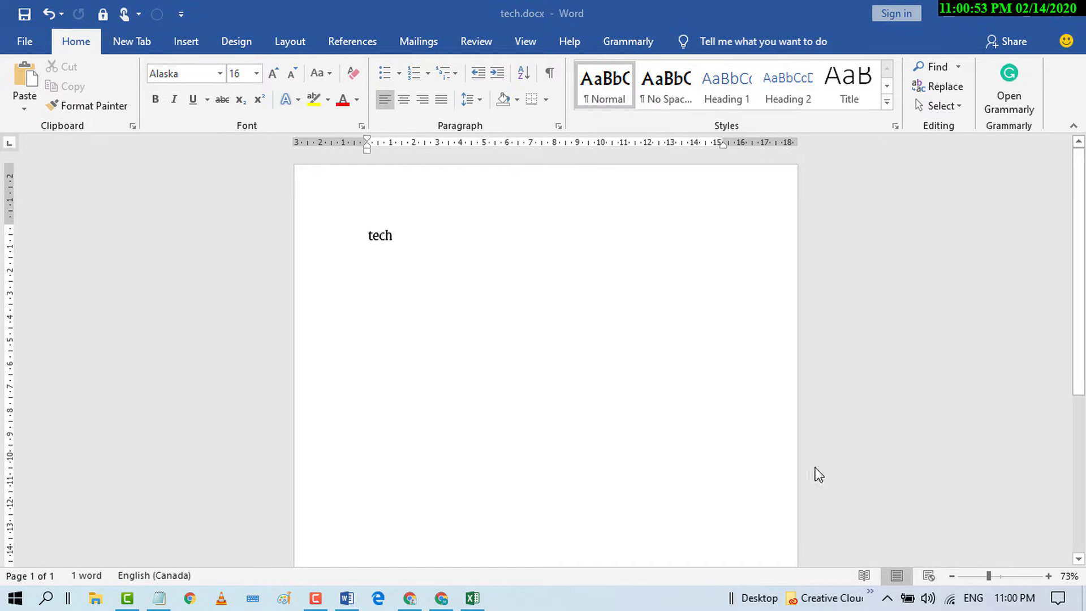
pyautogui.moveTo(26, 41)
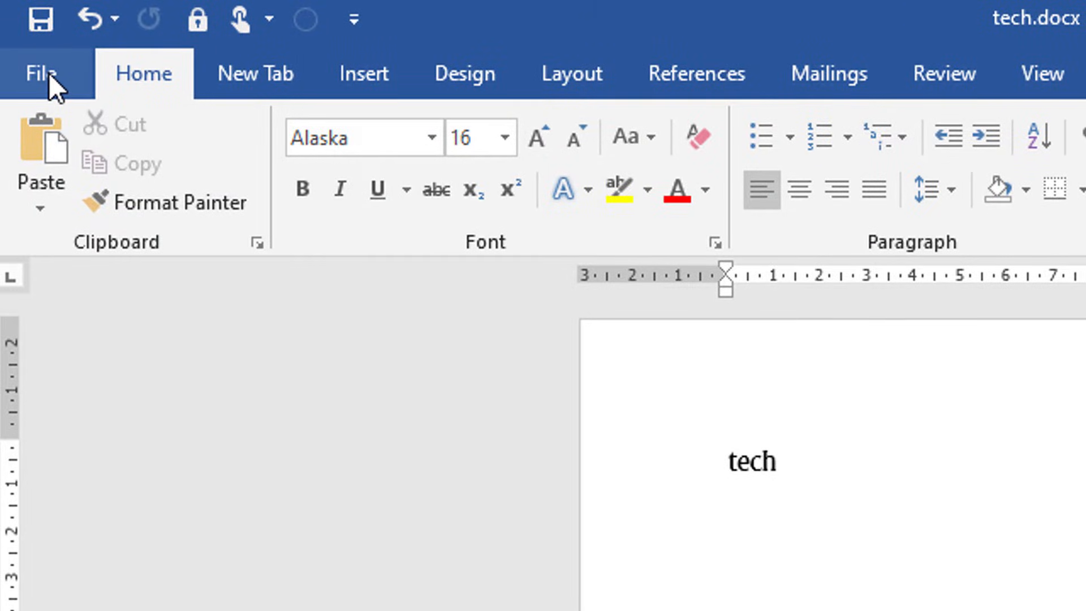
# - Reach the Save As dialog for tech.docx on the Desktop via File > Save As > Browse
pyautogui.click(41, 72)
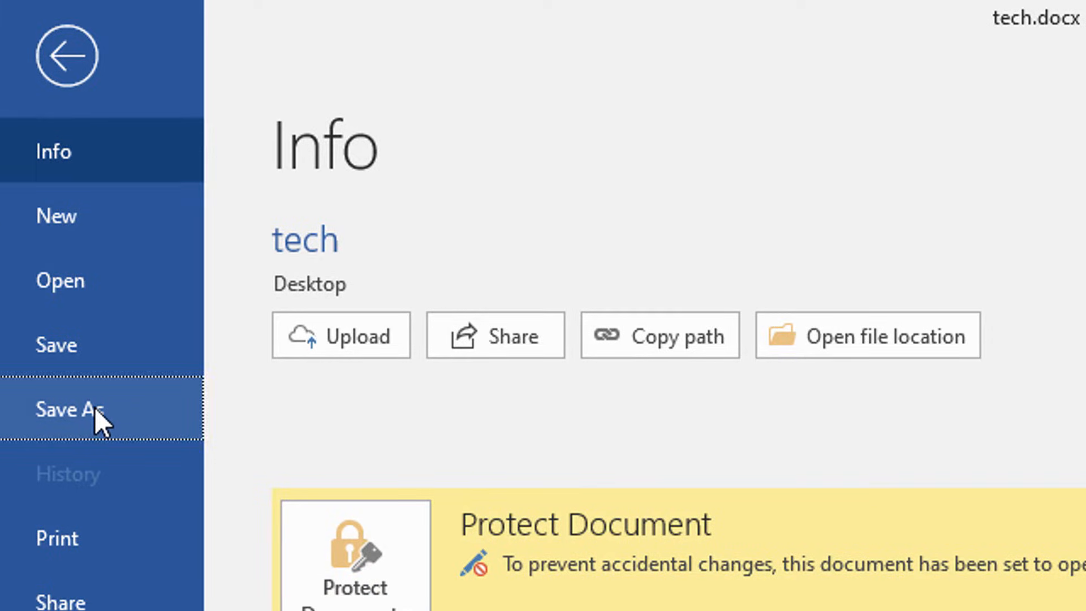
pyautogui.click(72, 410)
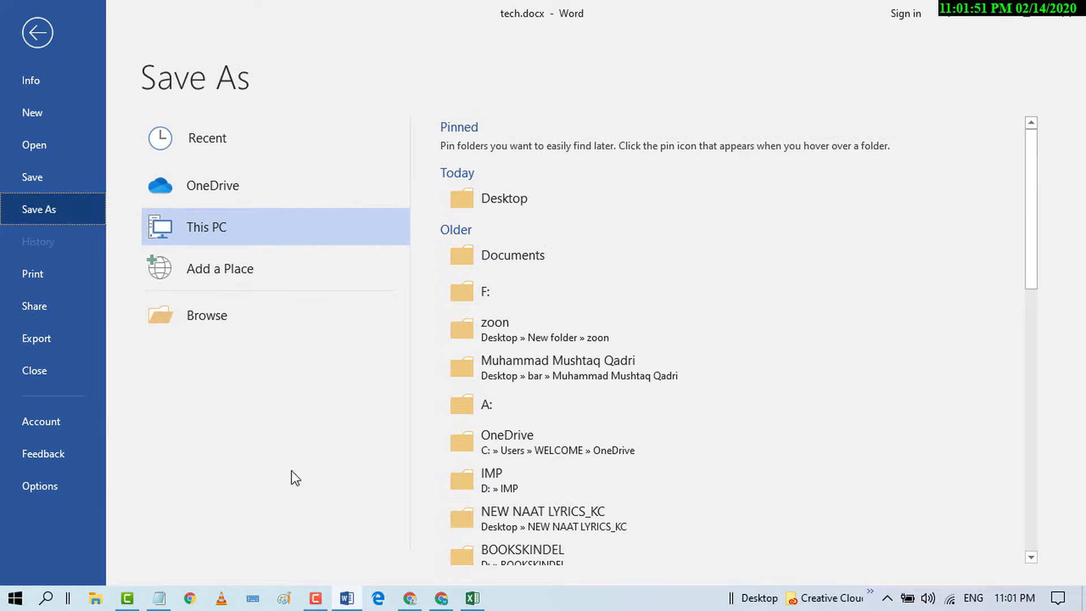
pyautogui.moveTo(214, 320)
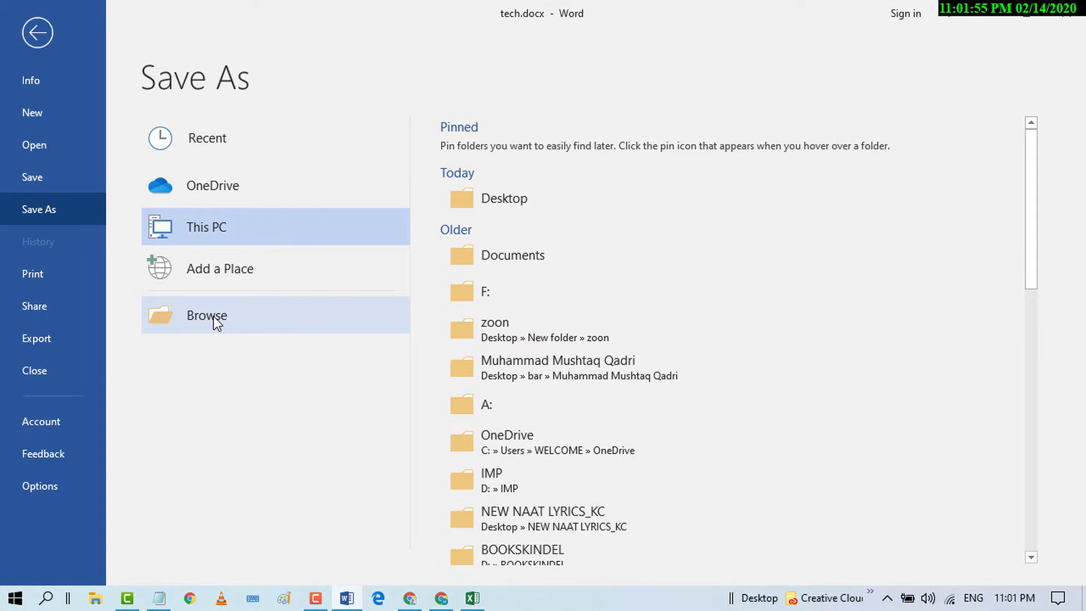
pyautogui.click(206, 315)
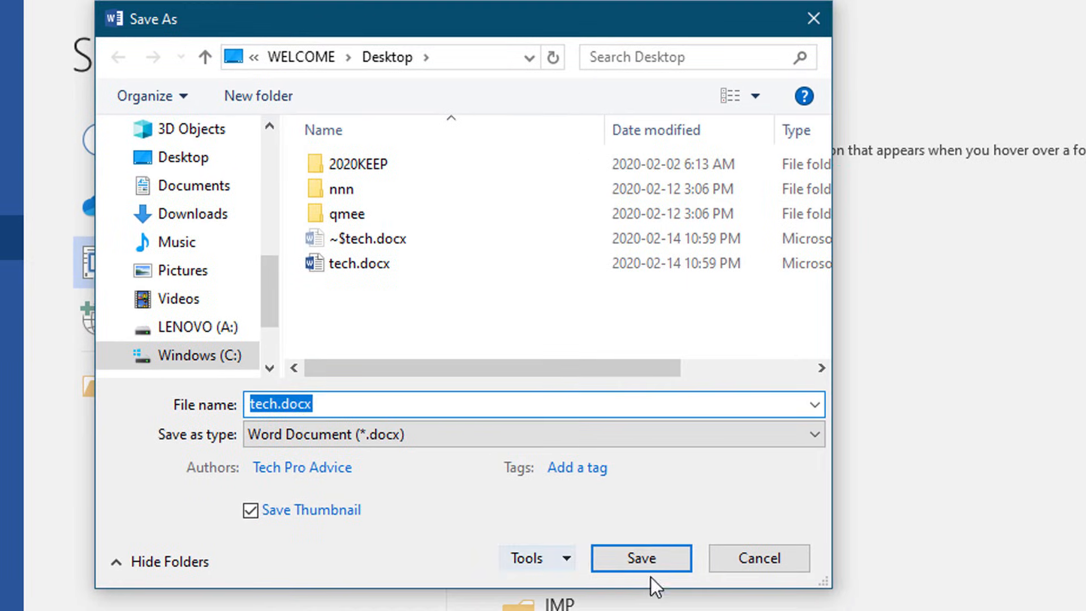
pyautogui.moveTo(536, 557)
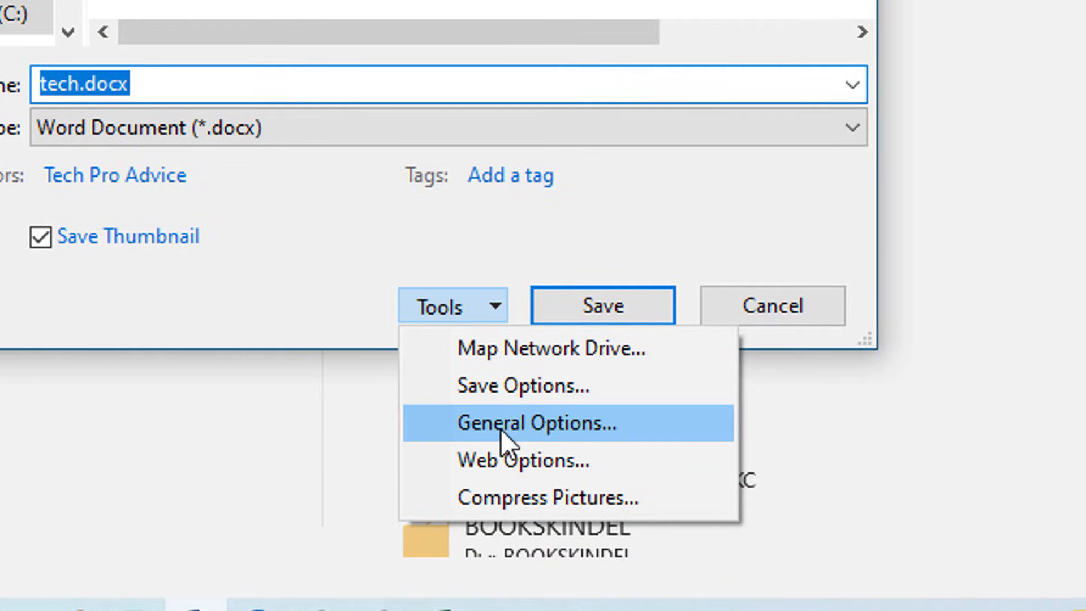
pyautogui.moveTo(532, 433)
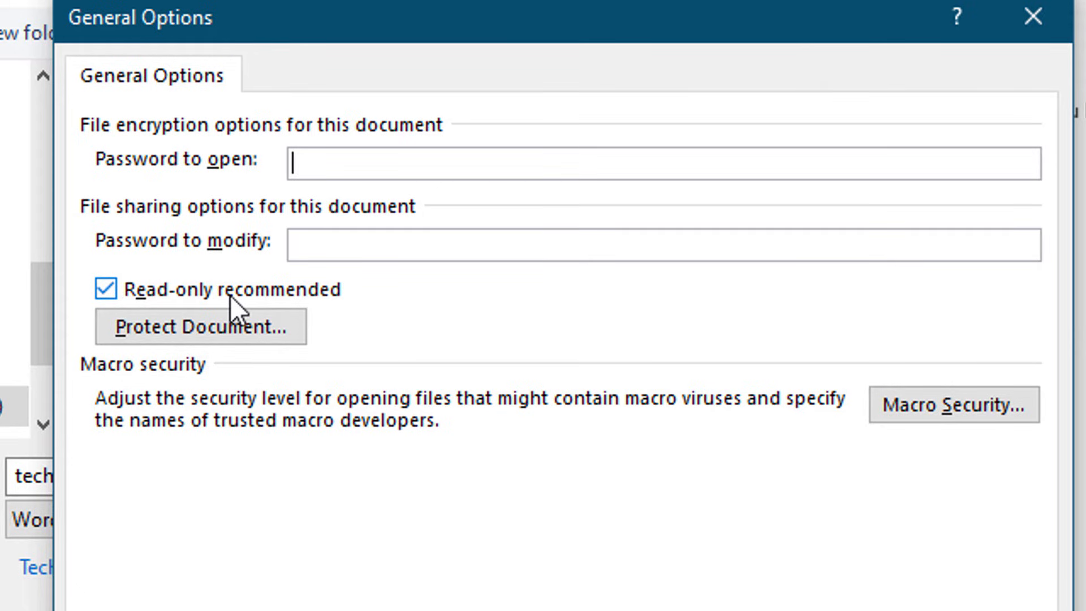
pyautogui.moveTo(114, 294)
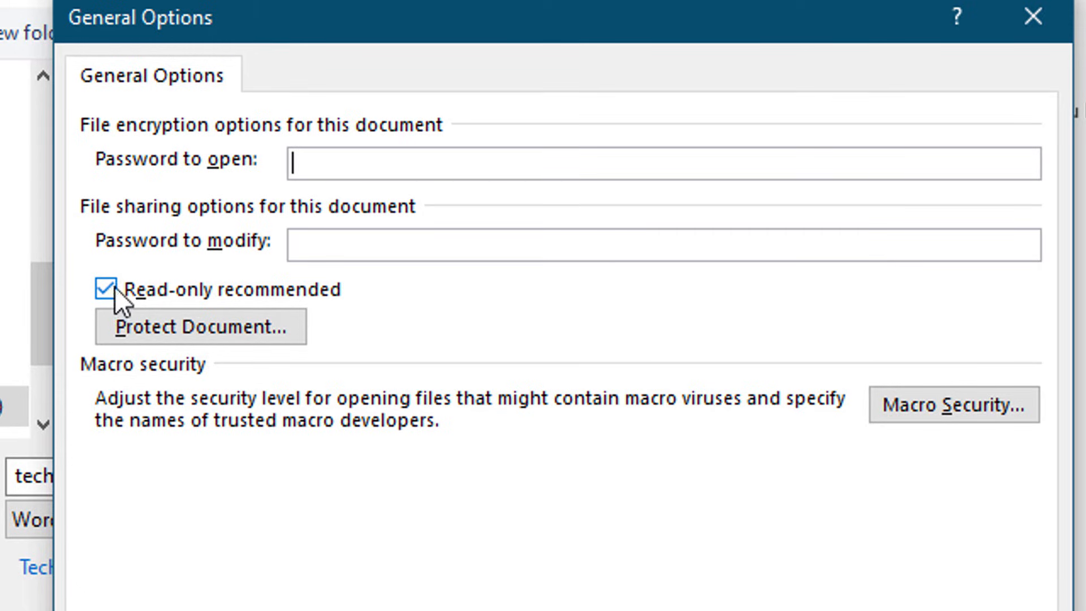
# - Uncheck 'Read-only recommended' in General Options and confirm with OK
pyautogui.click(107, 289)
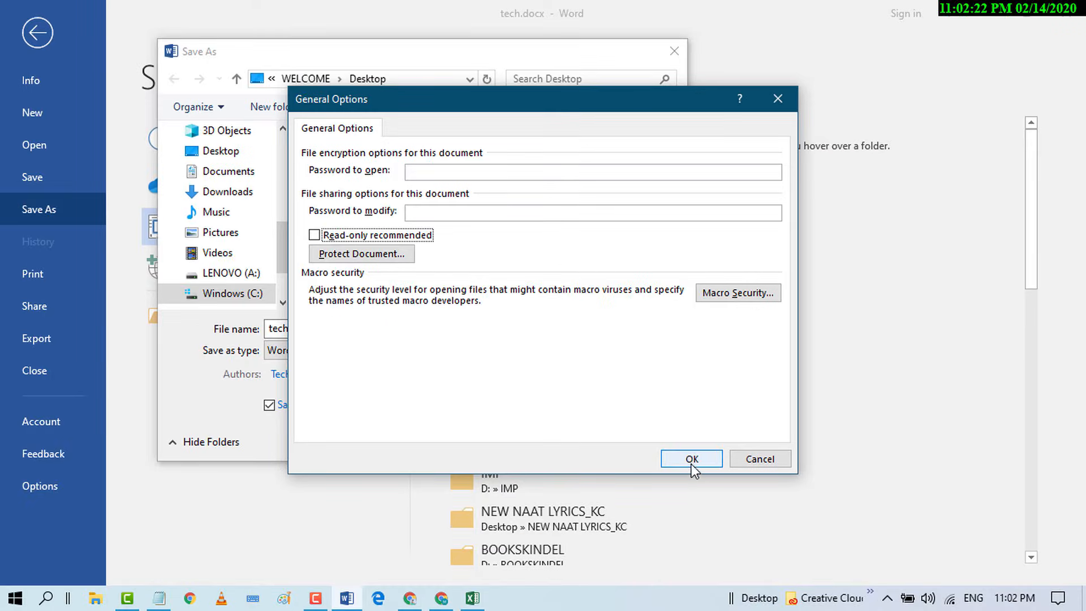
pyautogui.click(690, 458)
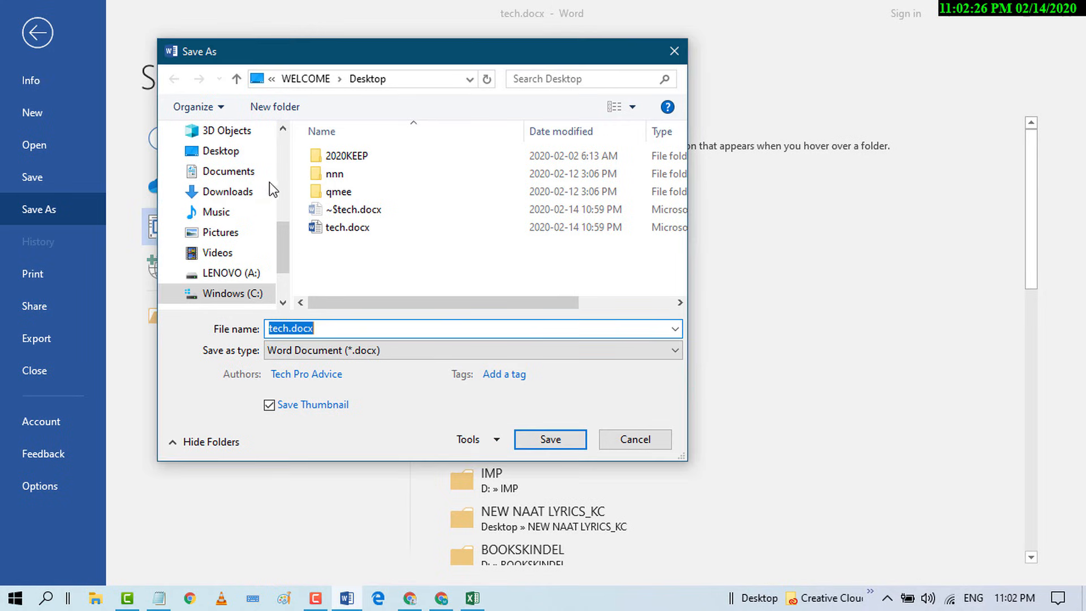
# - Save over the existing tech.docx on the Desktop, returning to the editing view
pyautogui.scroll(-3)
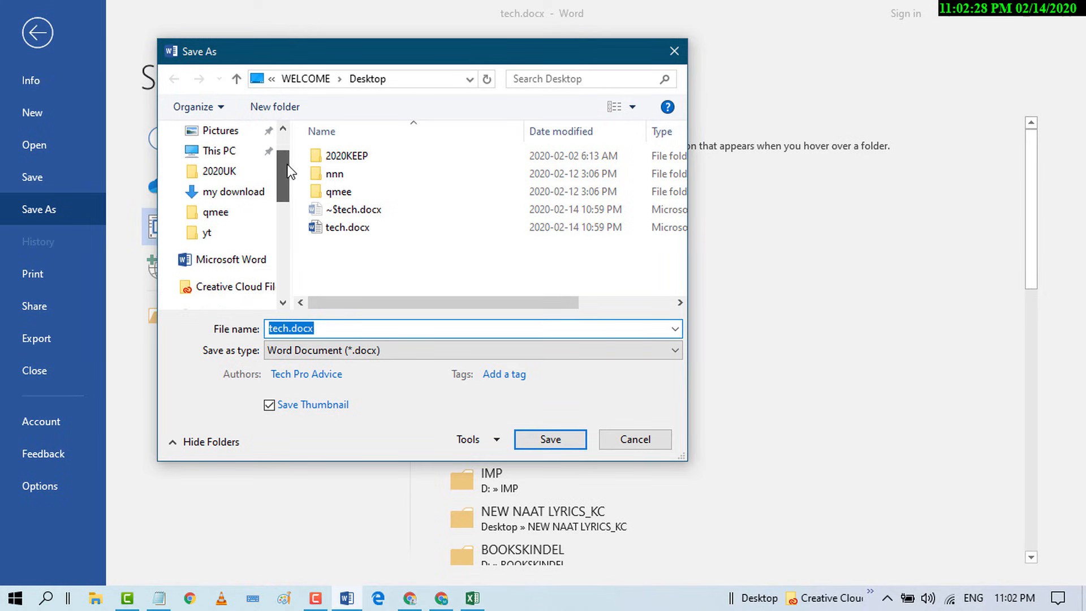
pyautogui.scroll(-3)
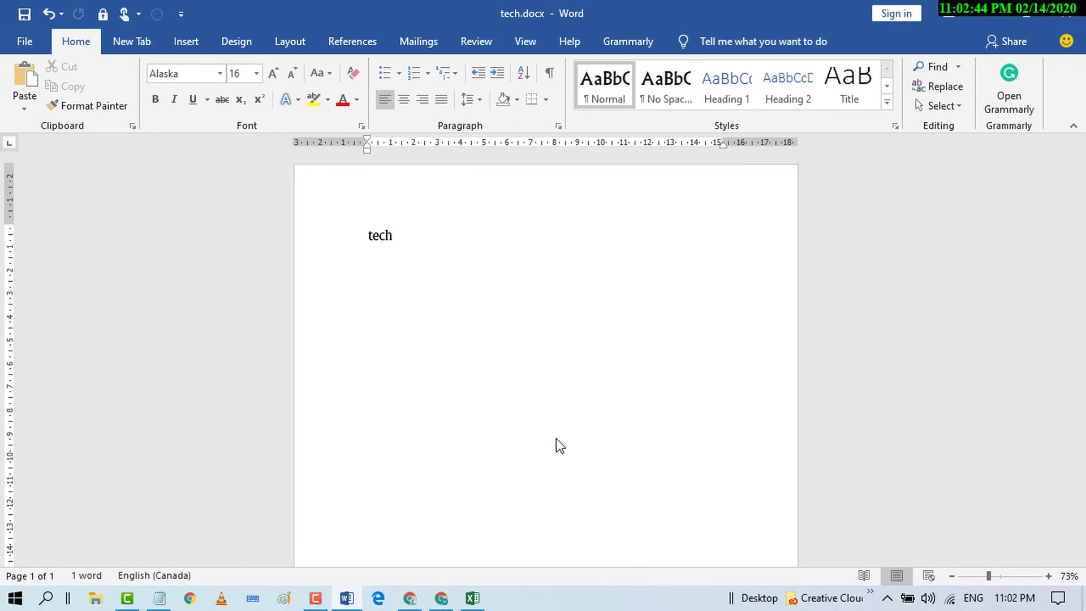
pyautogui.click(393, 235)
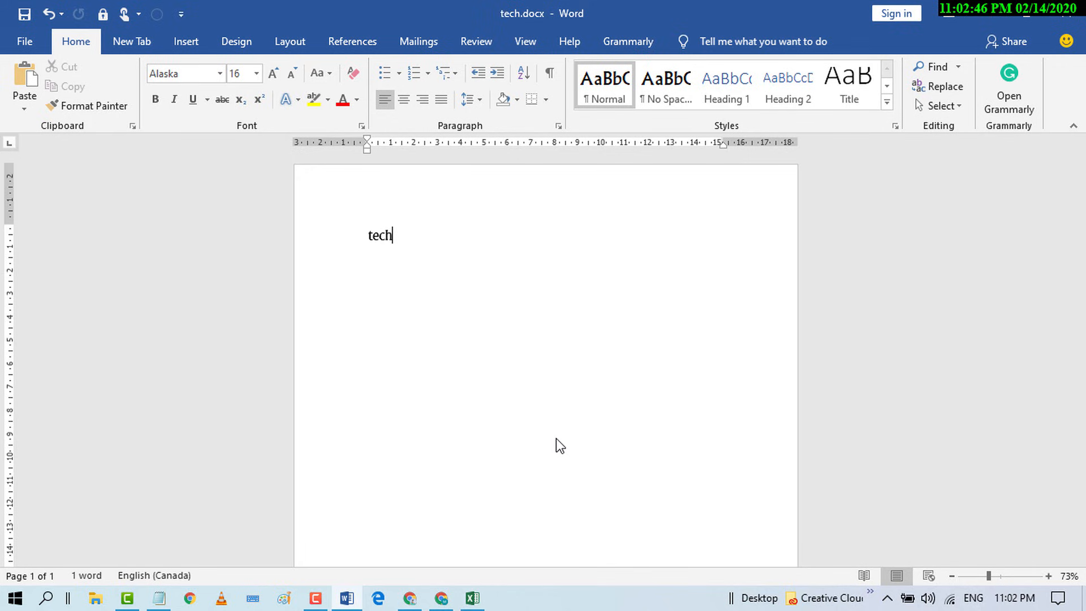